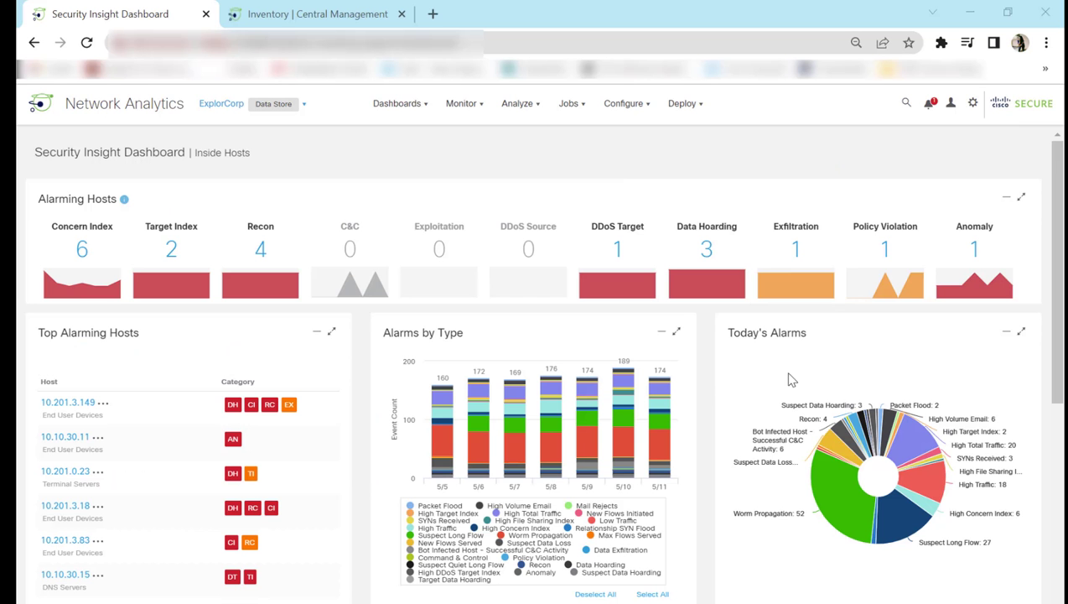
{"action": "mouse_move", "coordinate": [728, 392]}
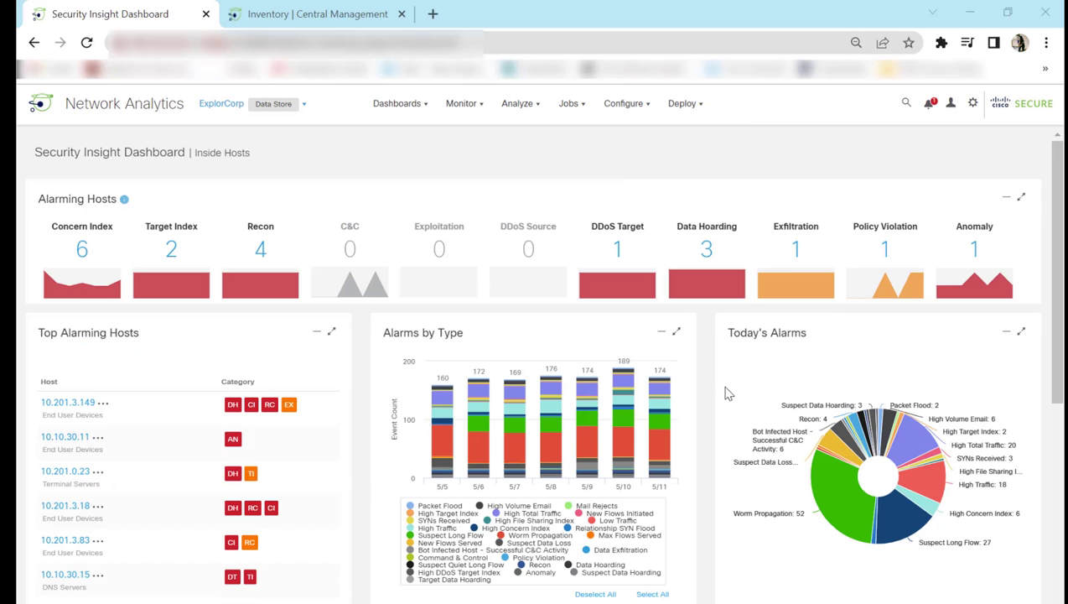
{"action": "mouse_move", "coordinate": [624, 378]}
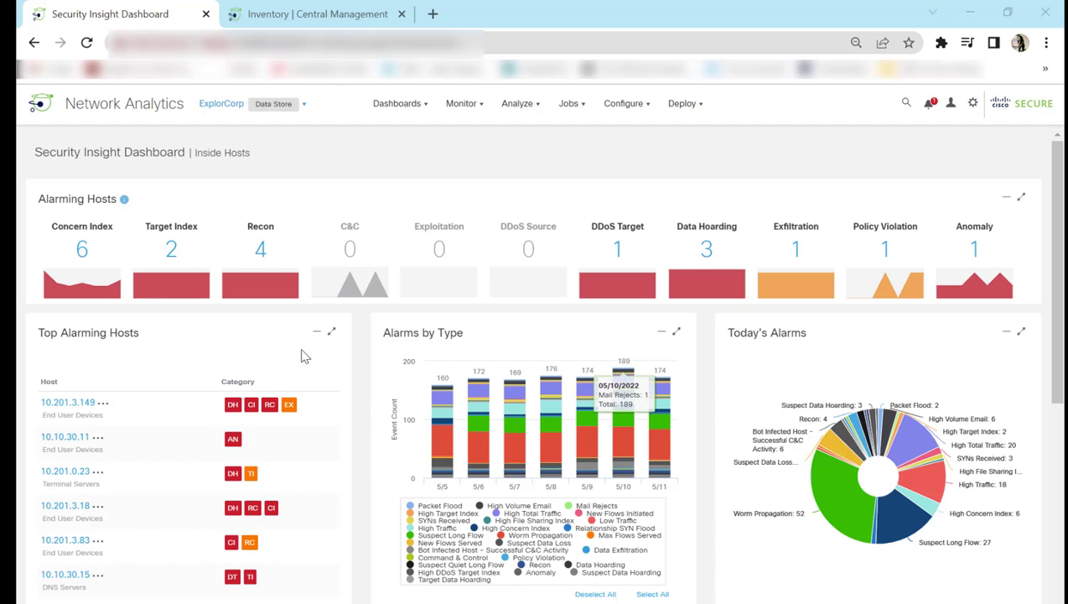
{"action": "mouse_move", "coordinate": [711, 523]}
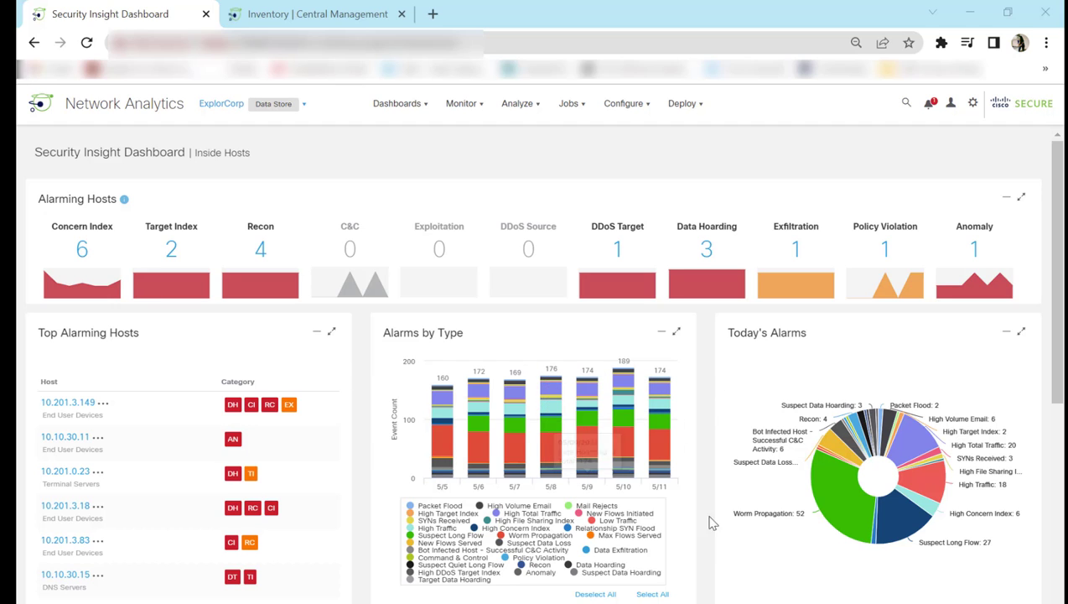
Show the list of available dashboards from the top navigation bar
{"action": "left_click", "coordinate": [383, 104]}
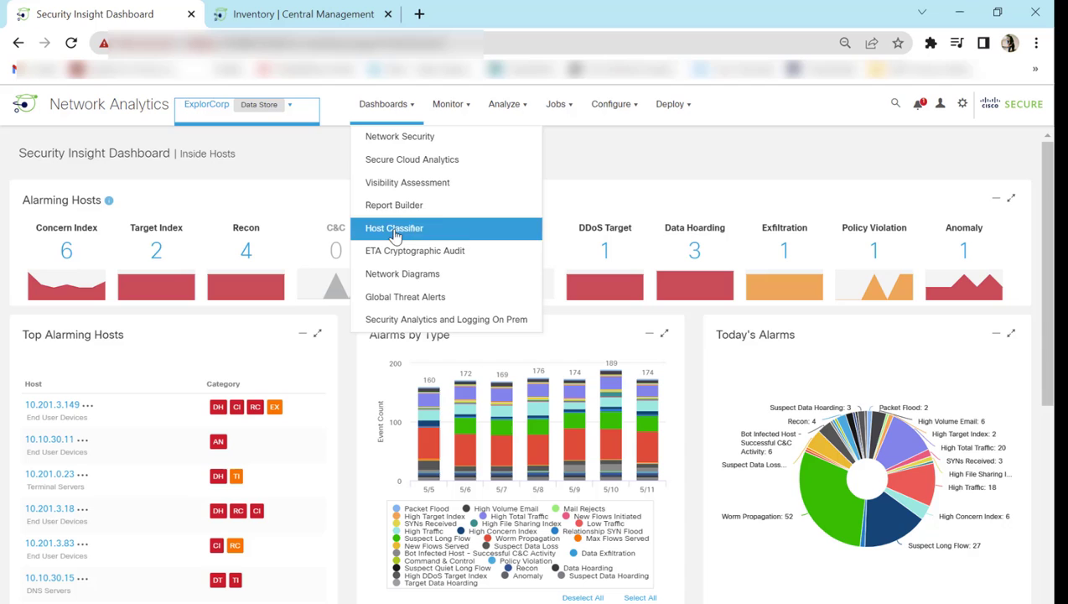
From Report Builder, create an Endpoint Traffic (NVM) report for the Last 30 Days and run it
{"action": "left_click", "coordinate": [394, 204]}
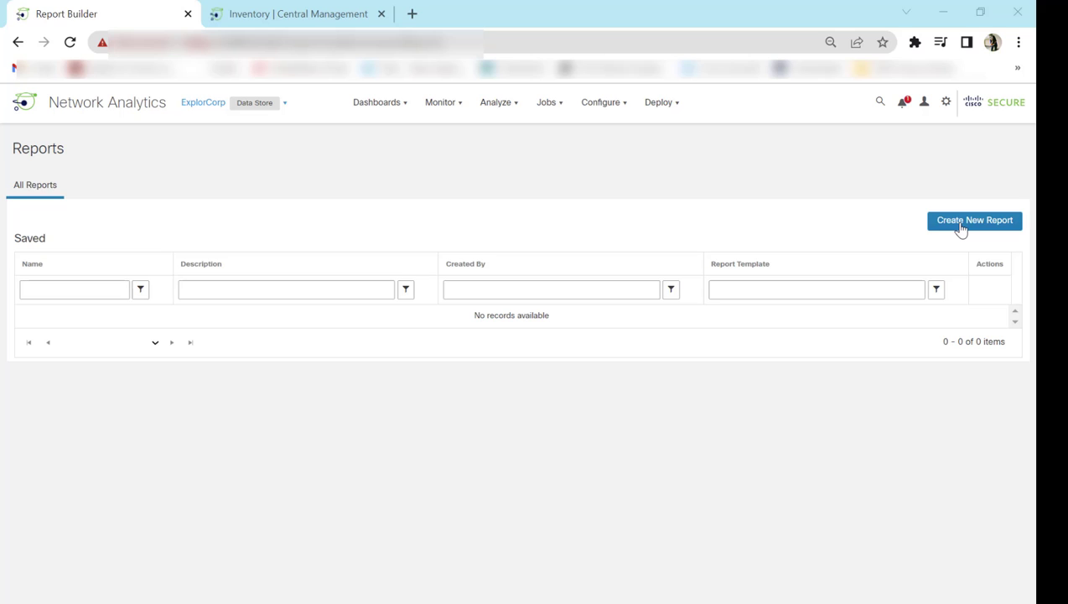
{"action": "left_click", "coordinate": [974, 220]}
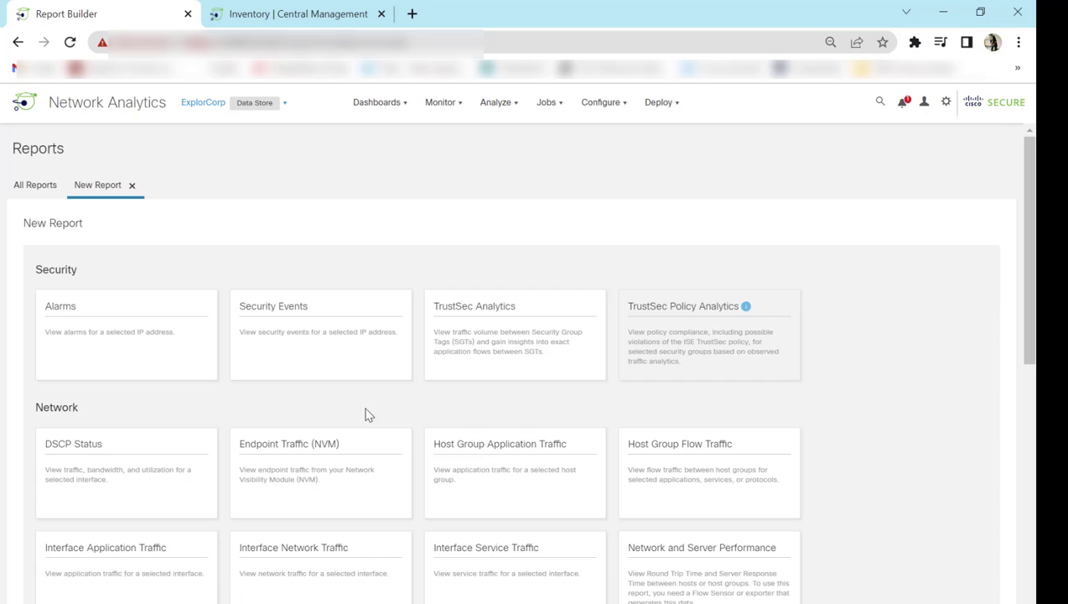
{"action": "scroll", "scroll_direction": "down", "scroll_amount": 3}
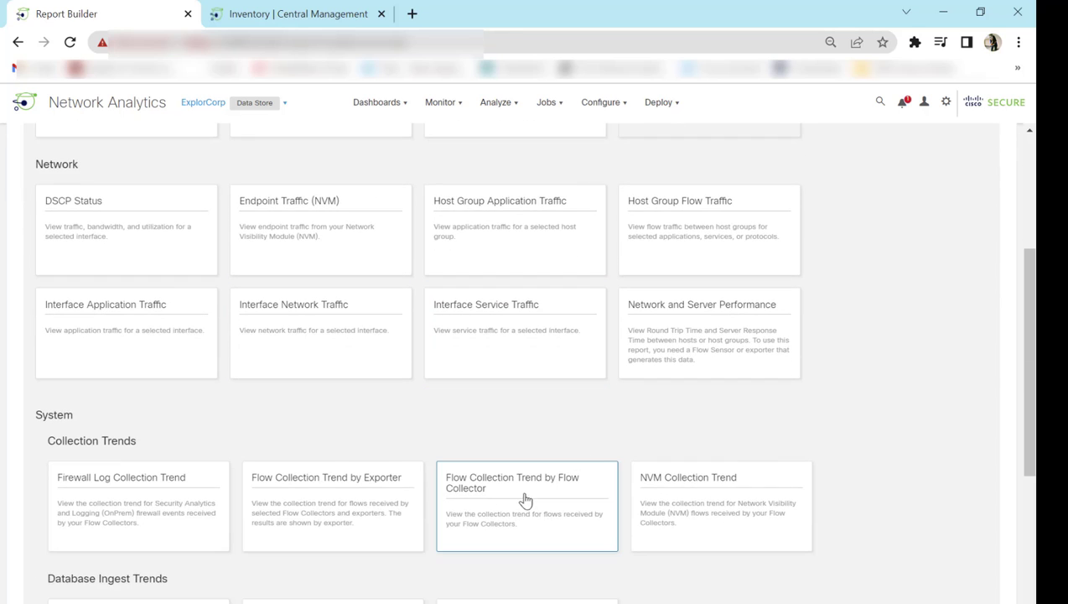
{"action": "scroll", "scroll_direction": "up", "scroll_amount": 3}
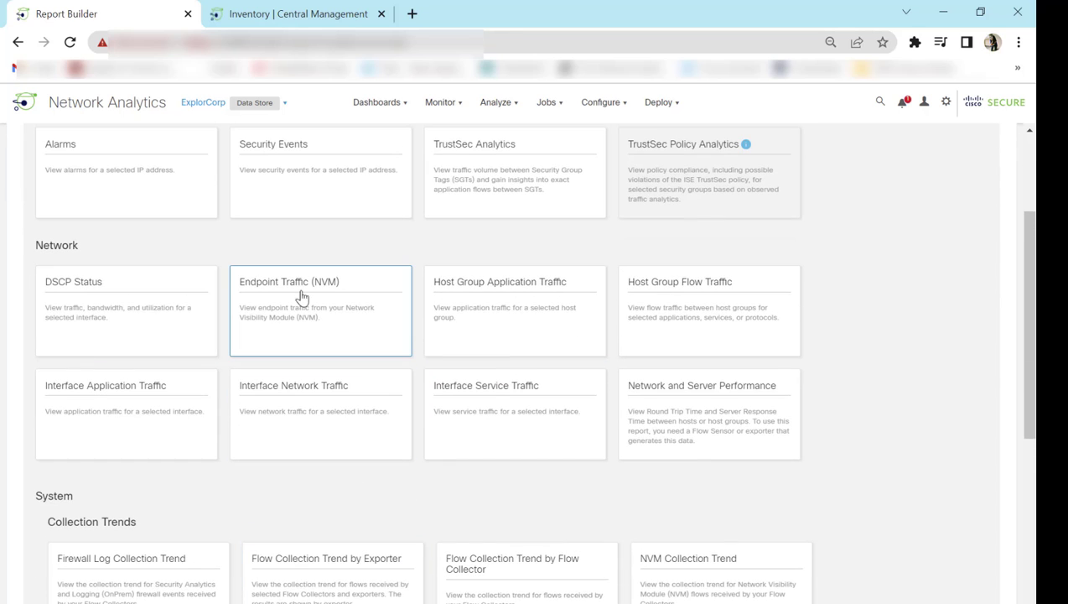
{"action": "mouse_move", "coordinate": [312, 304]}
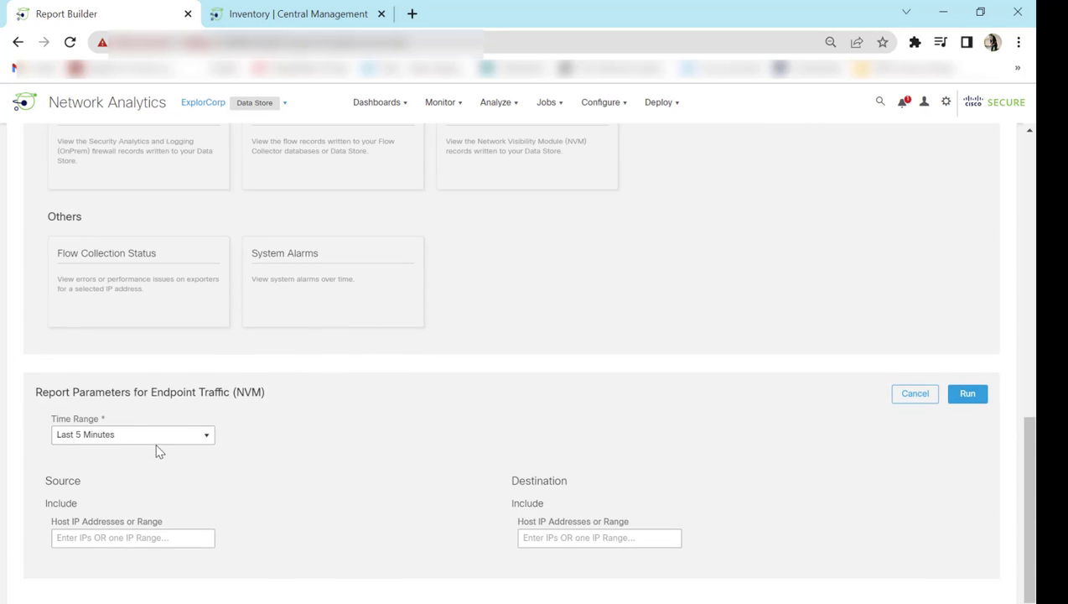
{"action": "left_click", "coordinate": [133, 434]}
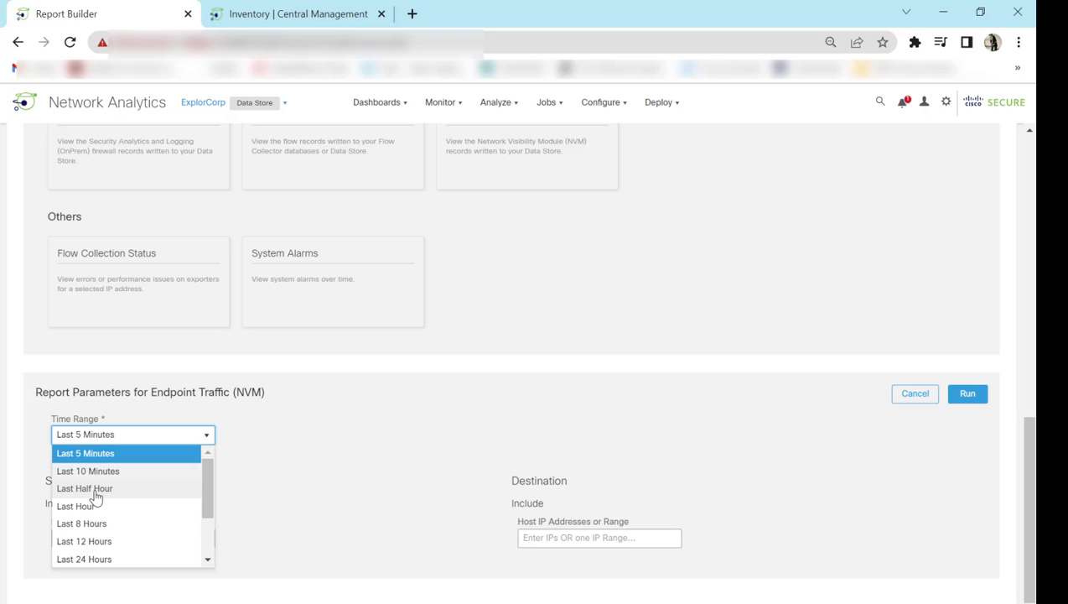
{"action": "mouse_move", "coordinate": [107, 554]}
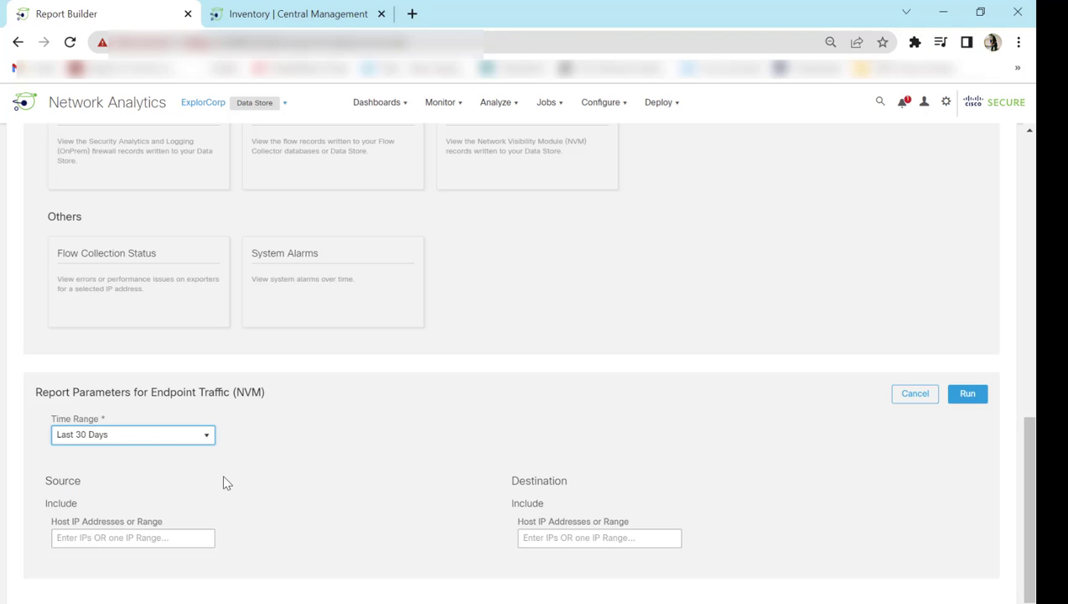
{"action": "left_click", "coordinate": [966, 392]}
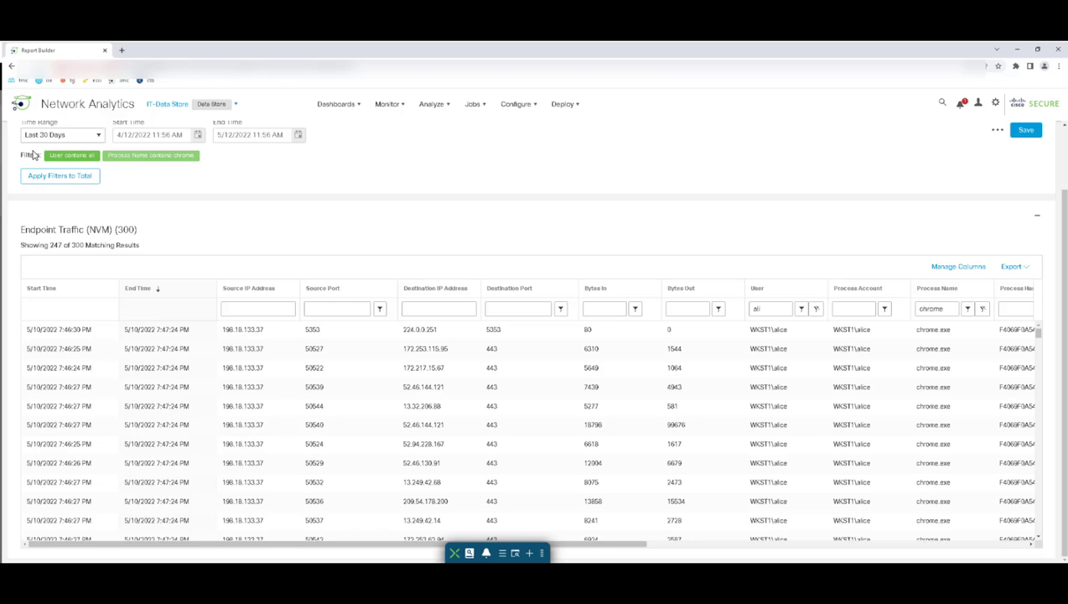
{"action": "mouse_move", "coordinate": [642, 550]}
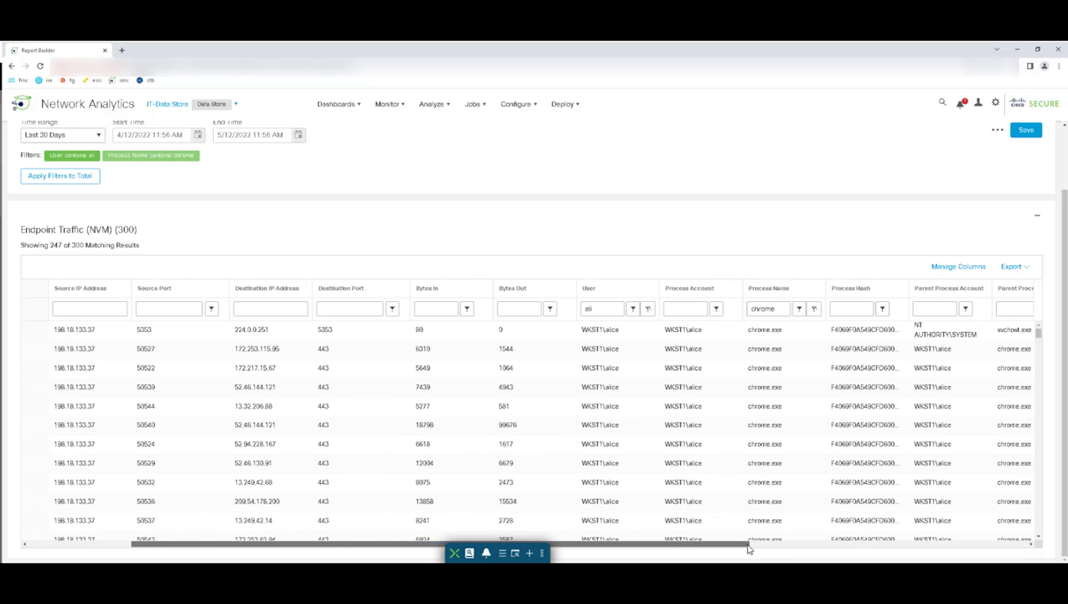
Scroll the chrome-filtered results right to reveal process hashes, parent processes and app versions
{"action": "scroll", "scroll_direction": "right", "scroll_amount": 3}
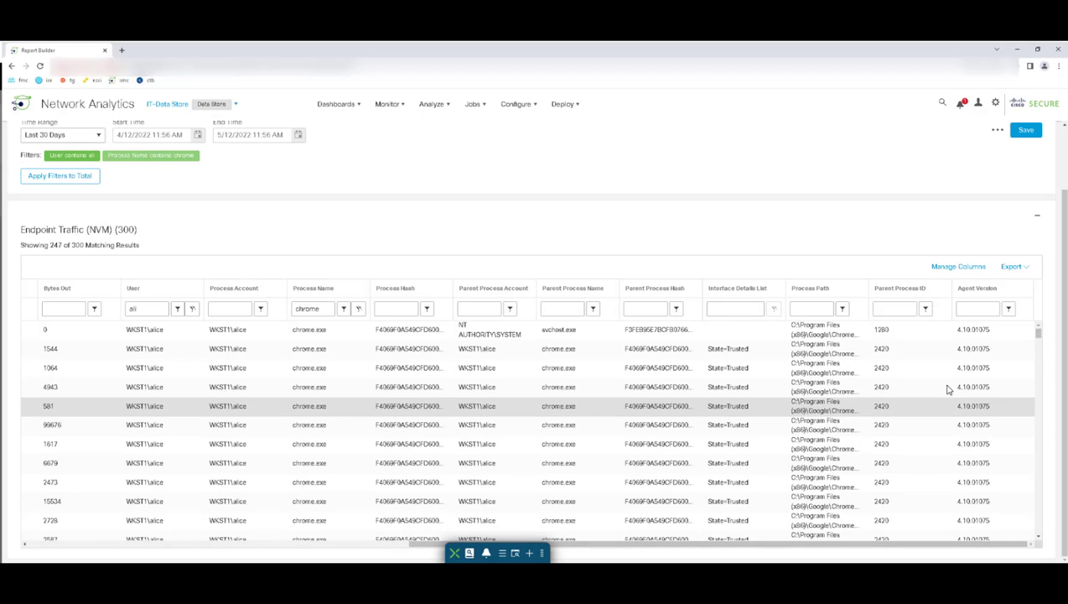
{"action": "mouse_move", "coordinate": [959, 352]}
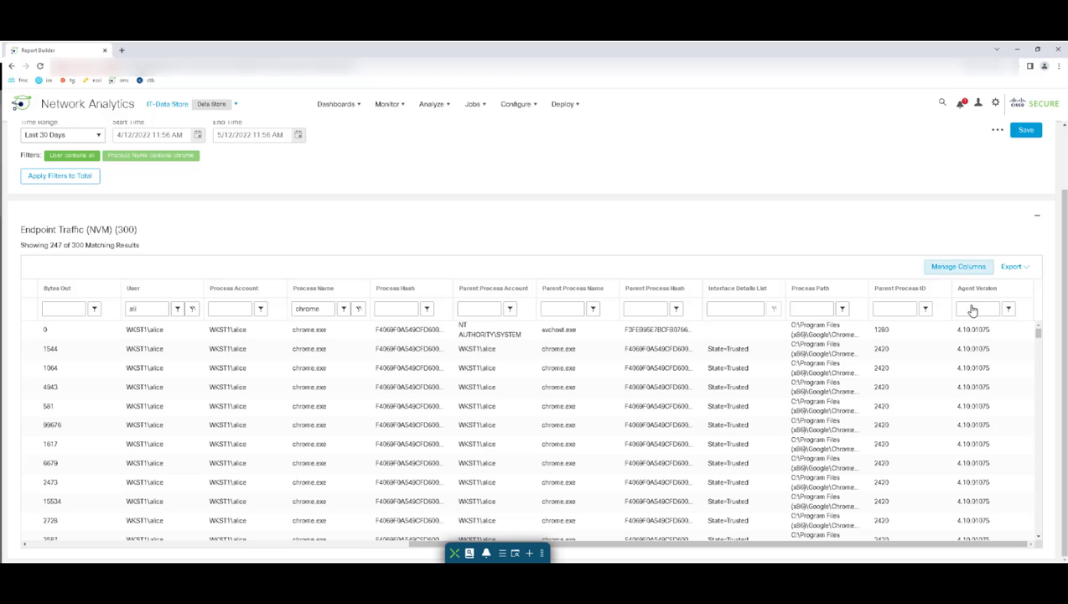
Add the Interface Name column to the Endpoint Traffic table via Manage Columns
{"action": "left_click", "coordinate": [957, 265]}
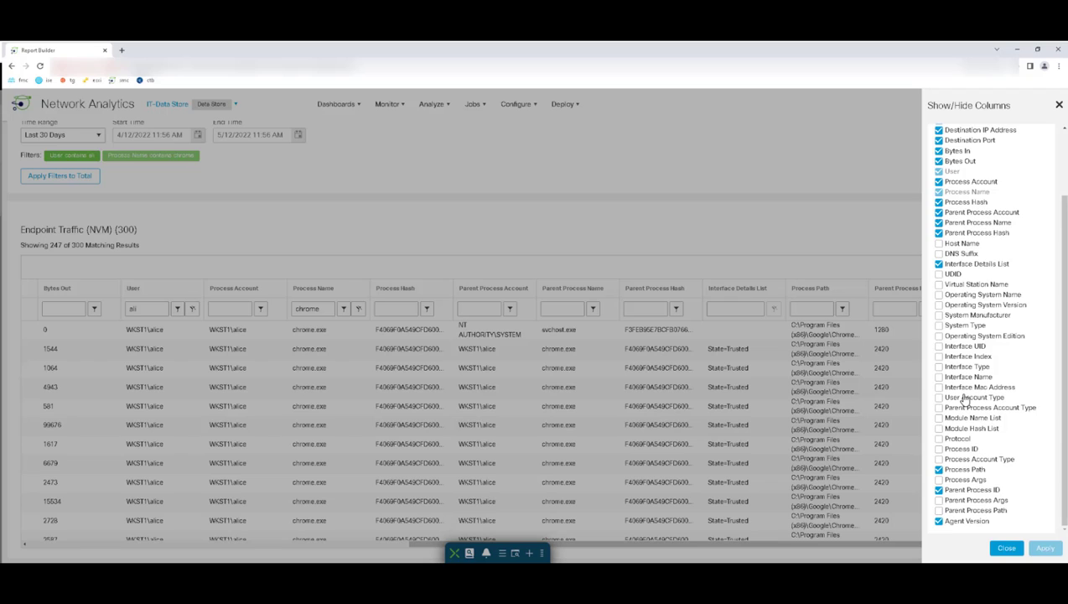
{"action": "left_click", "coordinate": [938, 385]}
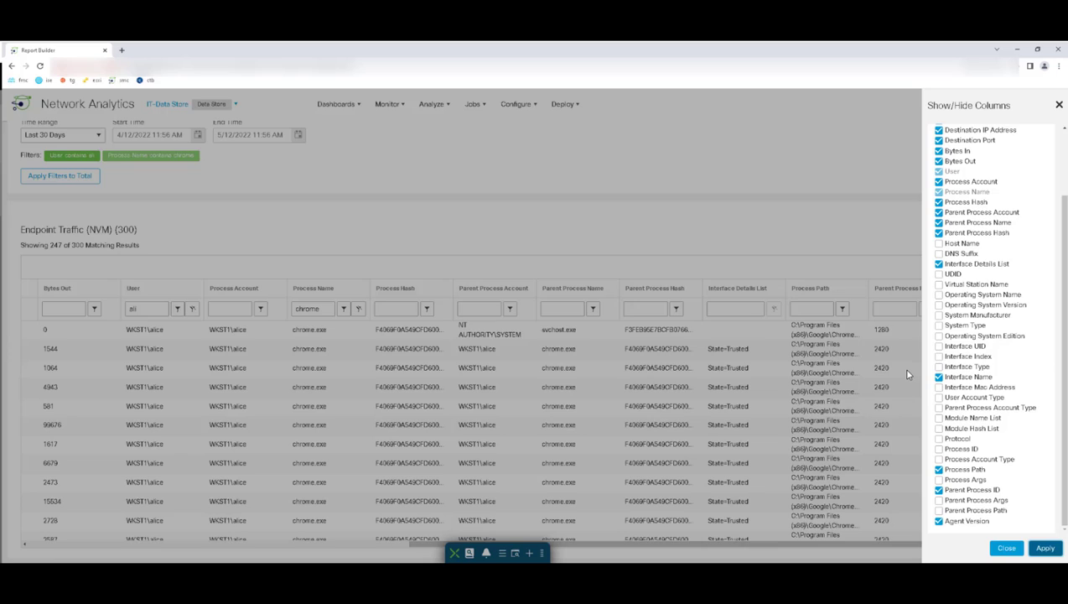
{"action": "left_click", "coordinate": [1045, 546]}
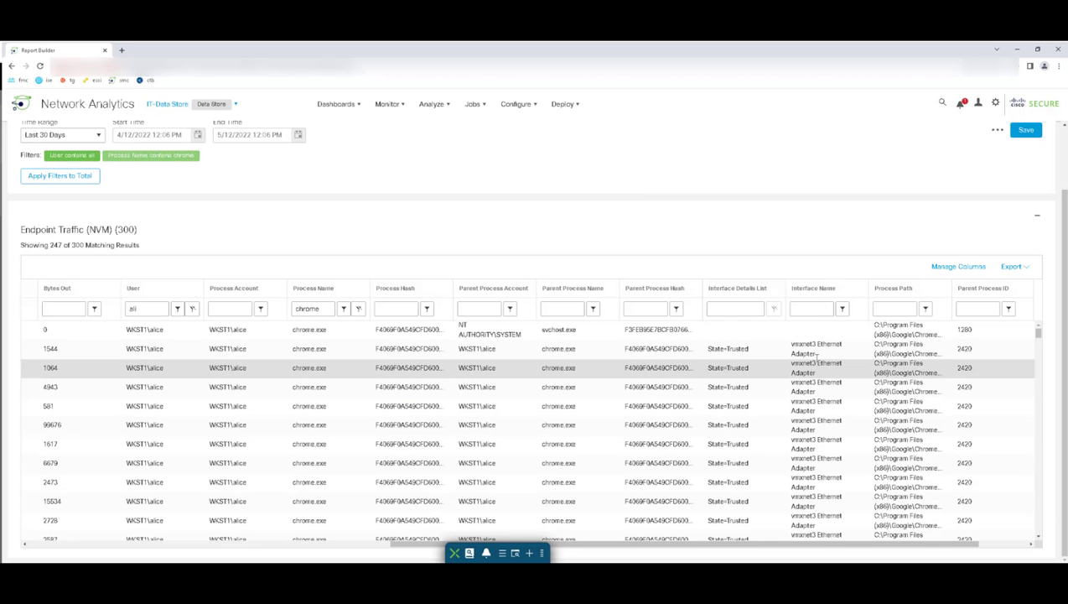
{"action": "mouse_move", "coordinate": [858, 496]}
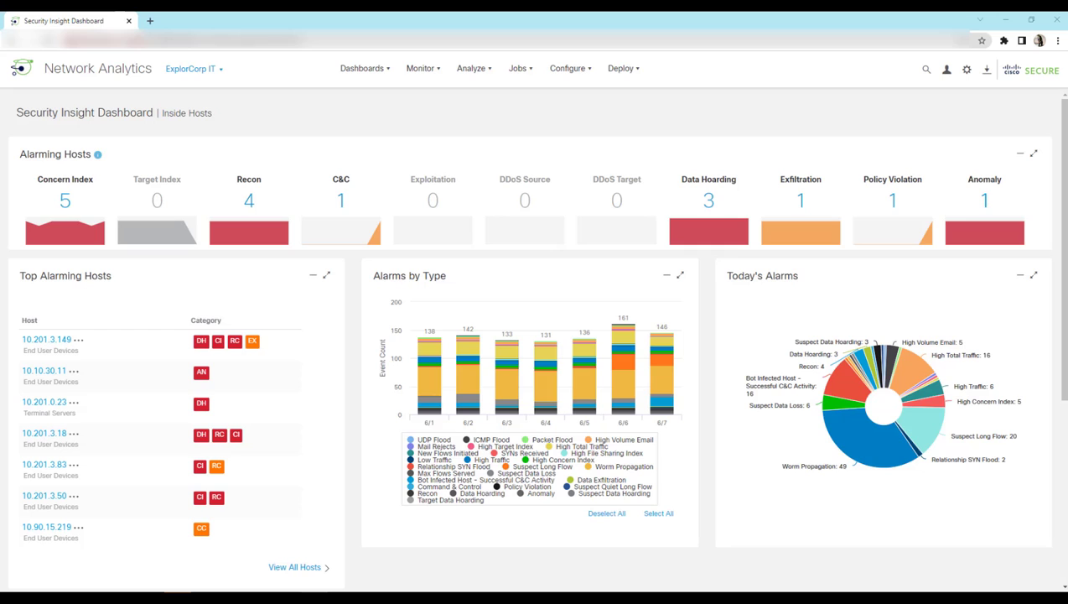
Go to Analyze > Flow Search, limit it to the Last Half Hour and run the search
{"action": "left_click", "coordinate": [193, 69]}
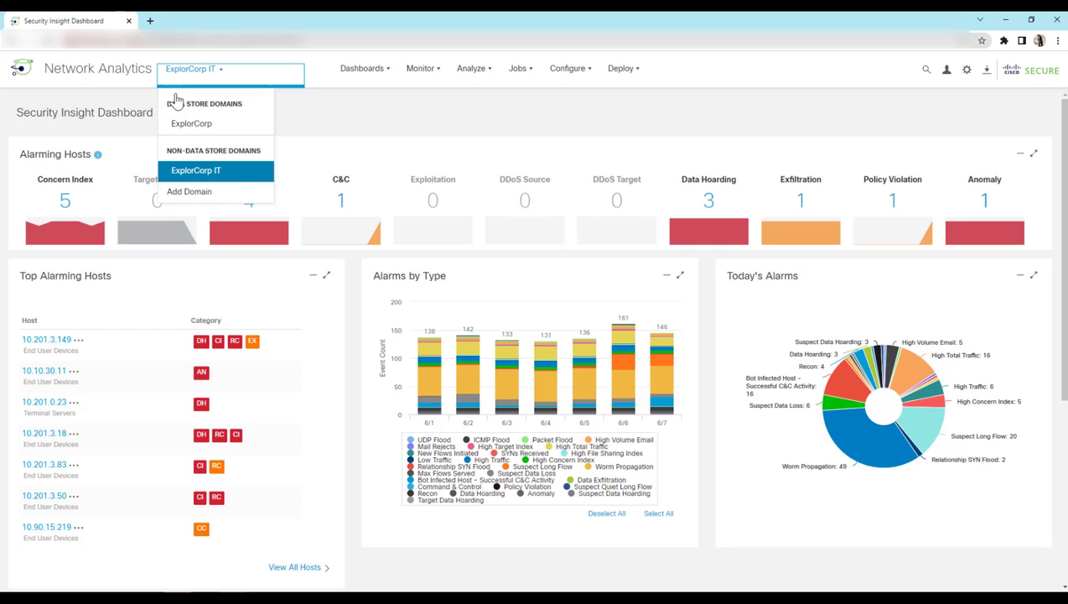
{"action": "left_click", "coordinate": [471, 67]}
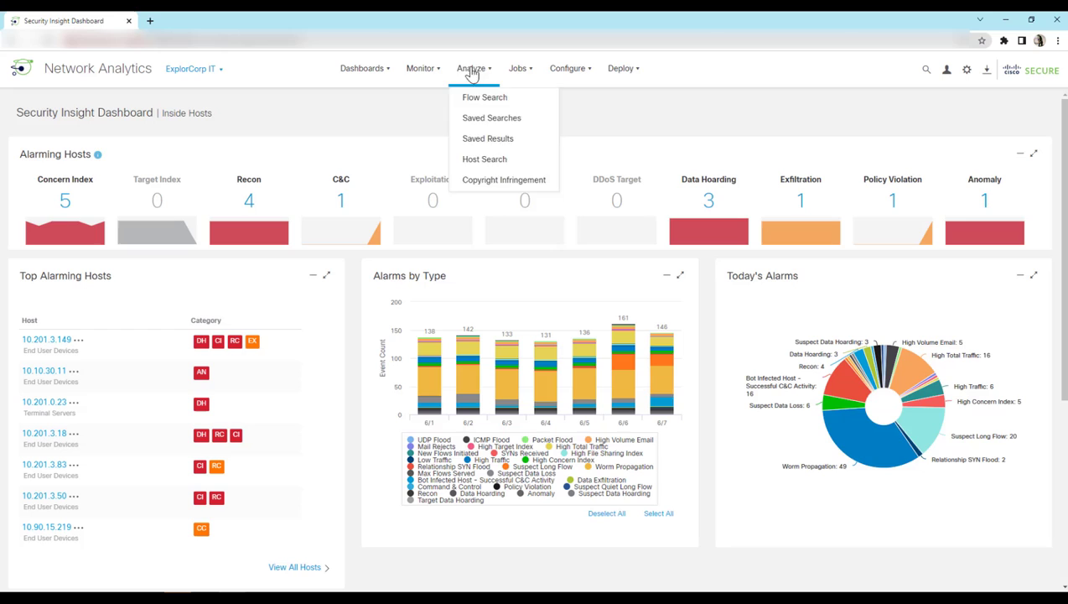
{"action": "mouse_move", "coordinate": [485, 97]}
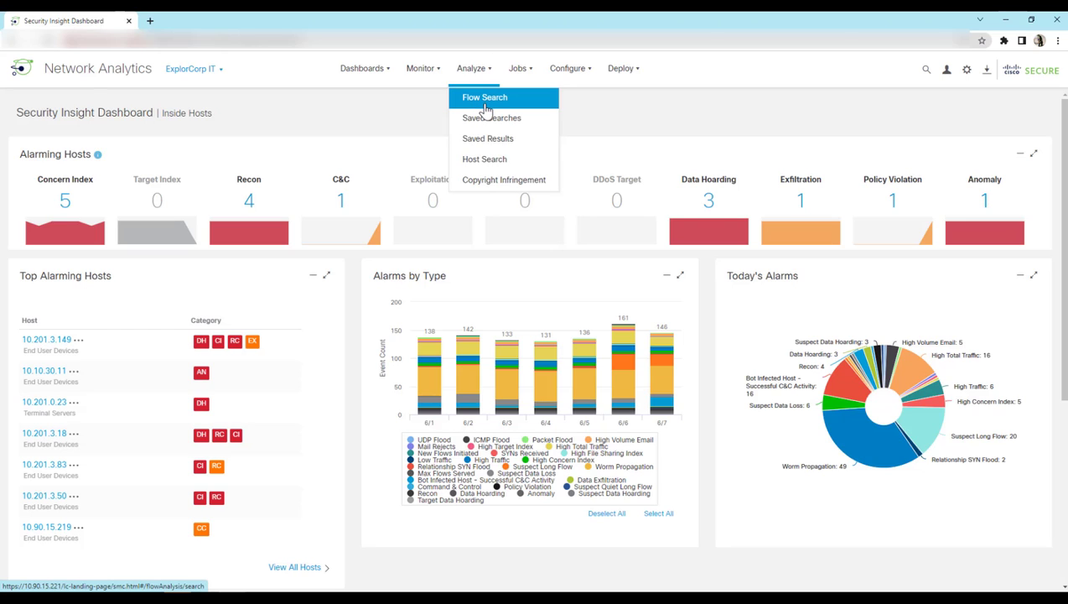
{"action": "left_click", "coordinate": [484, 97]}
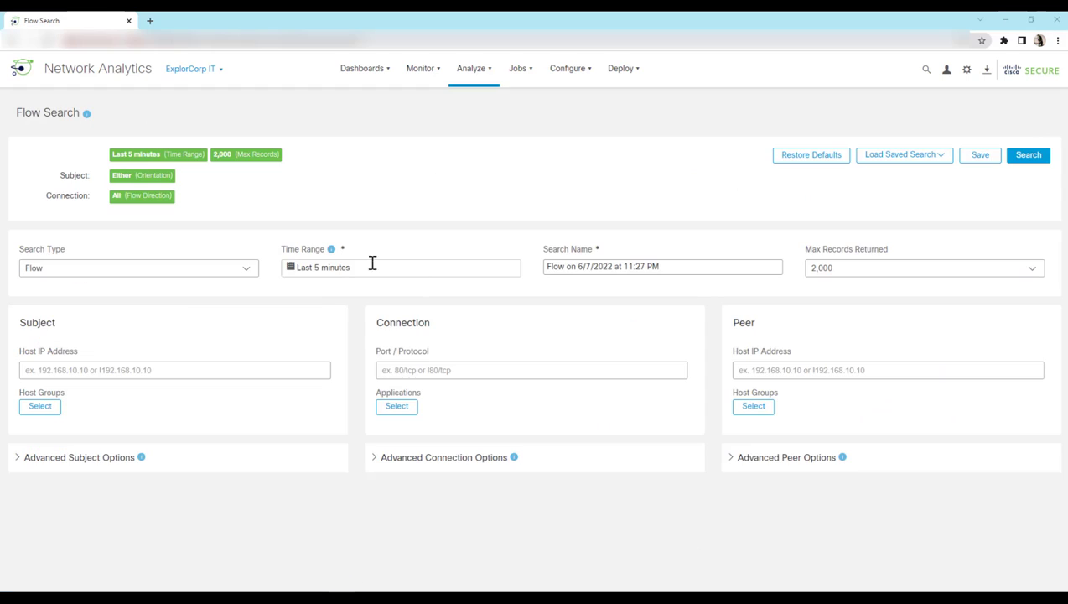
{"action": "left_click", "coordinate": [399, 267]}
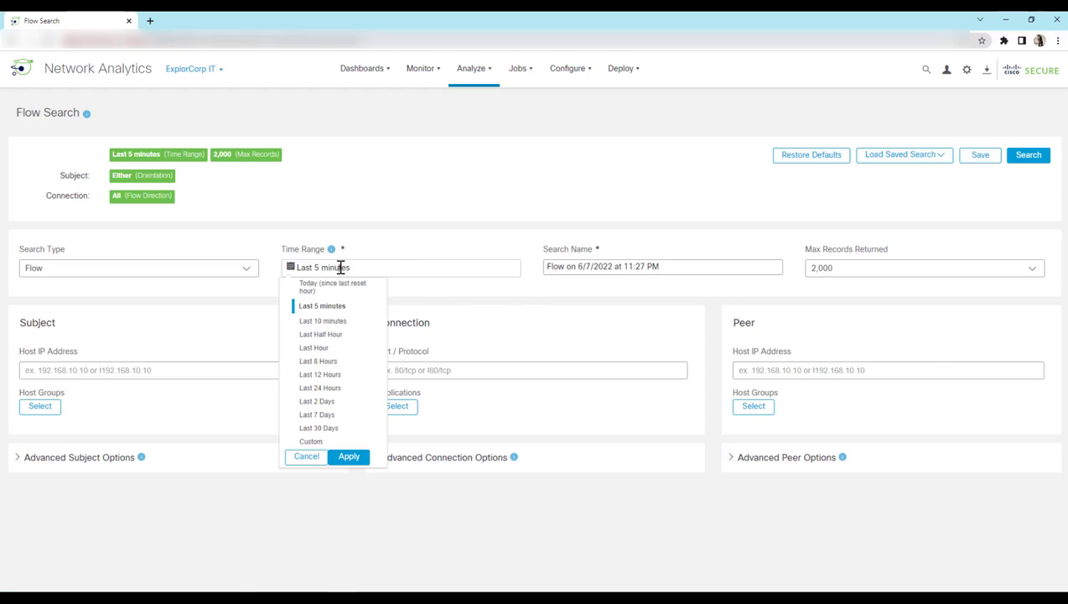
{"action": "mouse_move", "coordinate": [312, 346]}
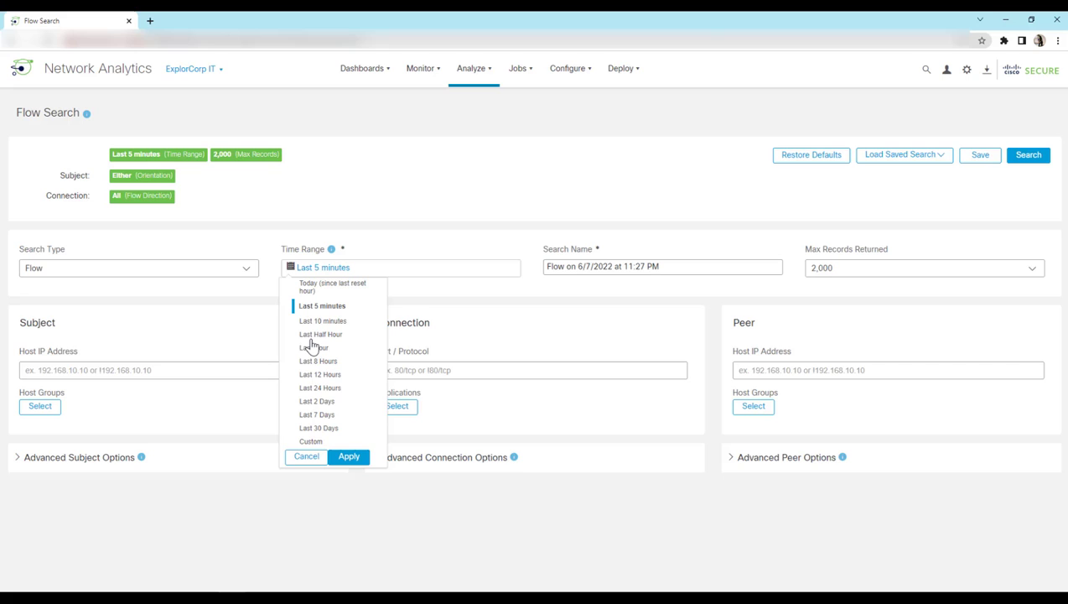
{"action": "mouse_move", "coordinate": [319, 347]}
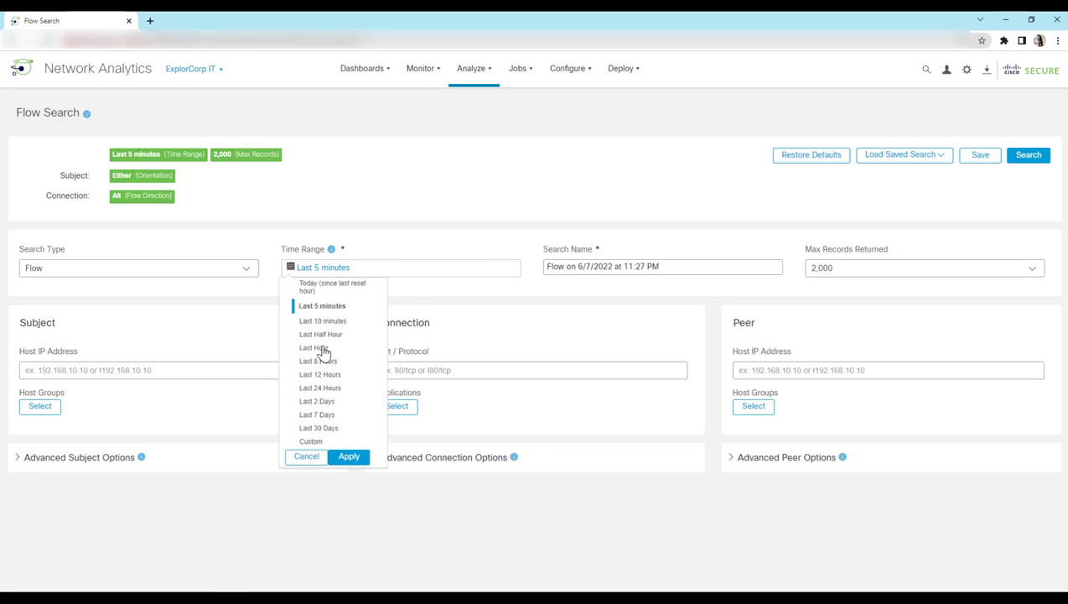
{"action": "left_click", "coordinate": [320, 334]}
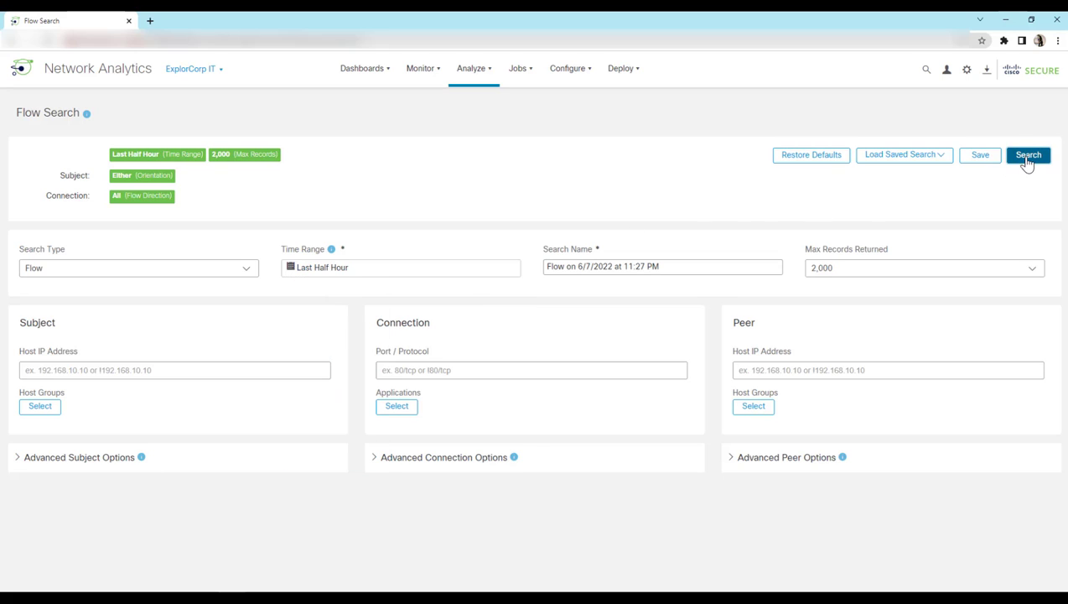
{"action": "left_click", "coordinate": [1027, 154]}
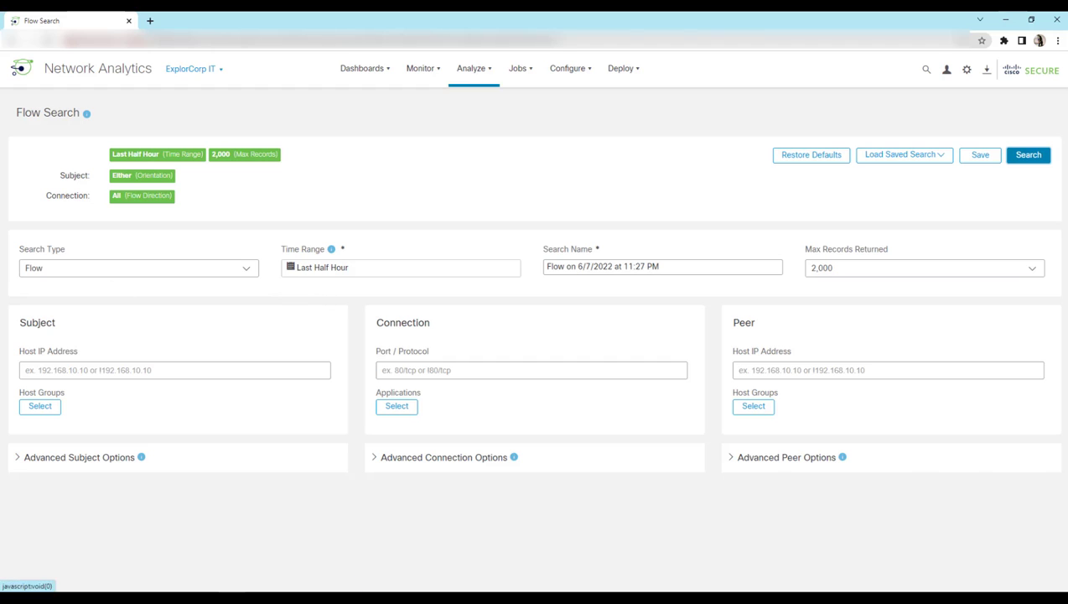
{"action": "left_click", "coordinate": [1028, 155]}
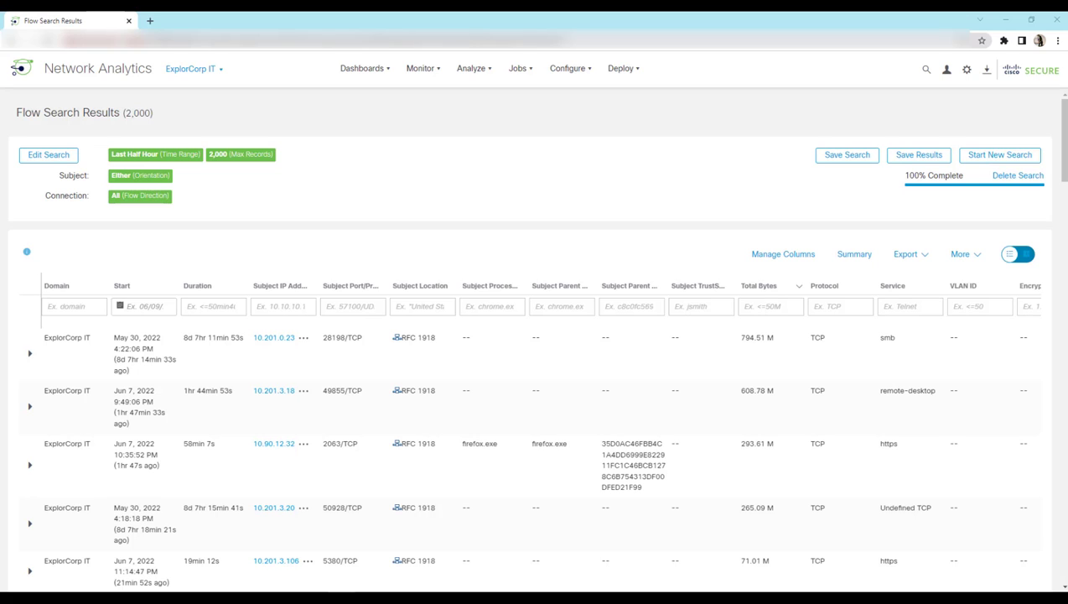
{"action": "mouse_move", "coordinate": [560, 352]}
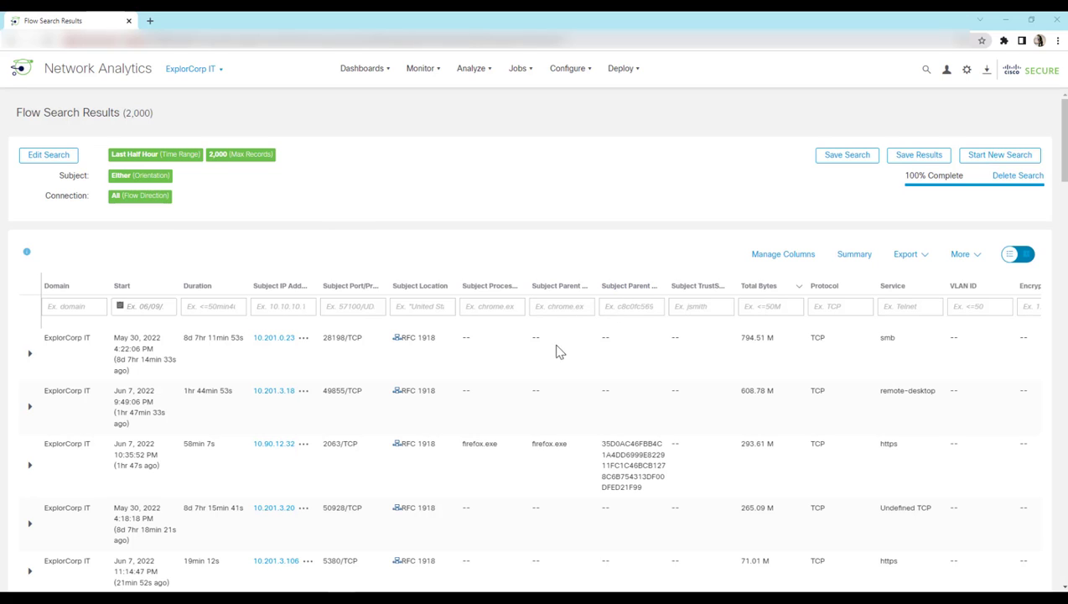
{"action": "mouse_move", "coordinate": [480, 456]}
{"action": "type", "text": "firefox"}
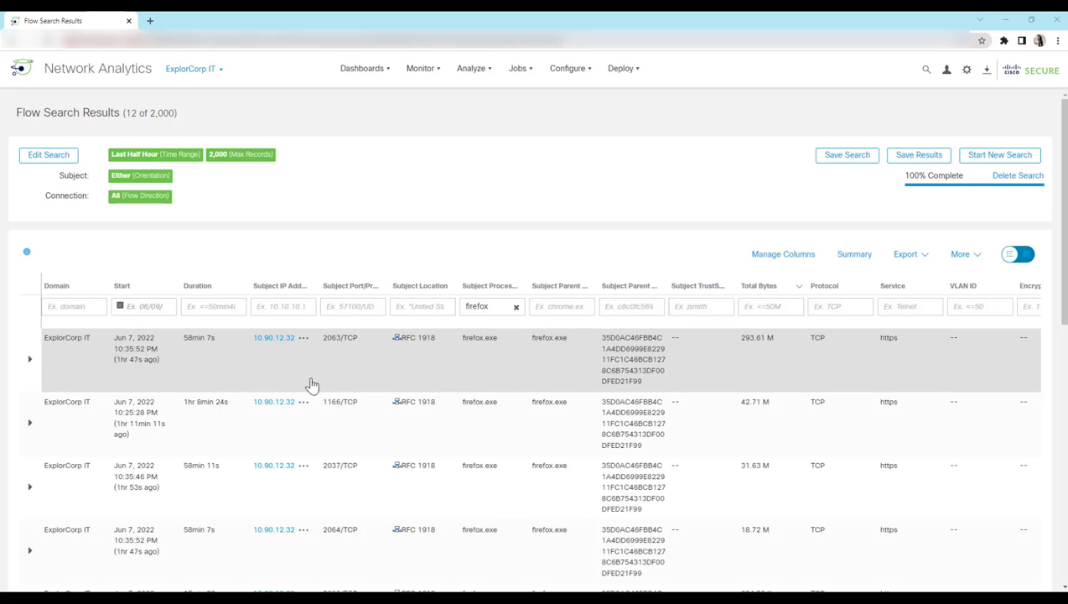
{"action": "mouse_move", "coordinate": [781, 255]}
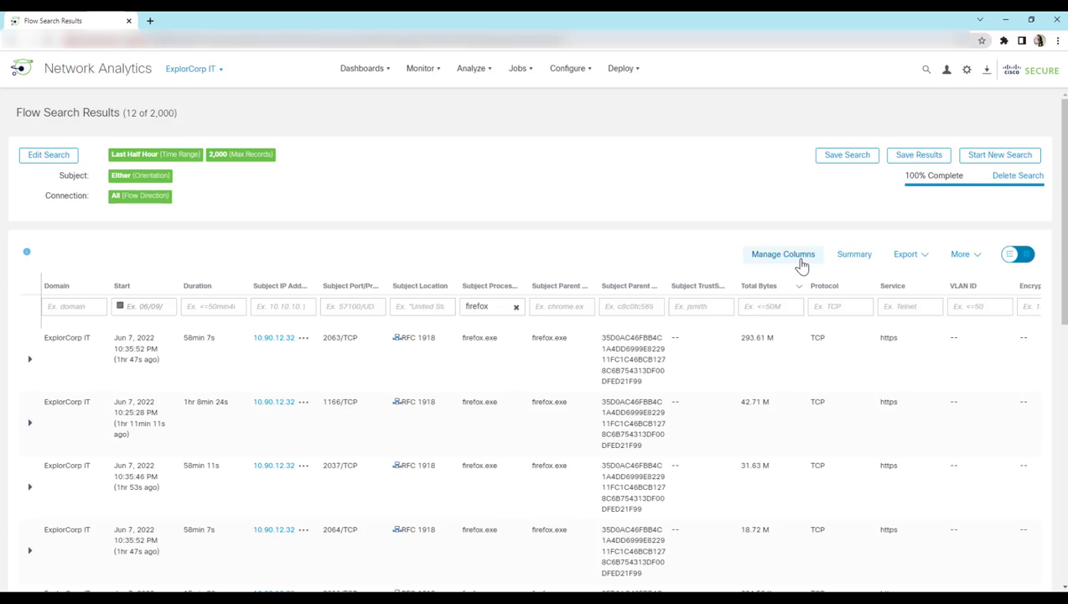
Add the Application column from the Connection tab so Firefox flows show HTTPS (unclassified)
{"action": "left_click", "coordinate": [781, 253]}
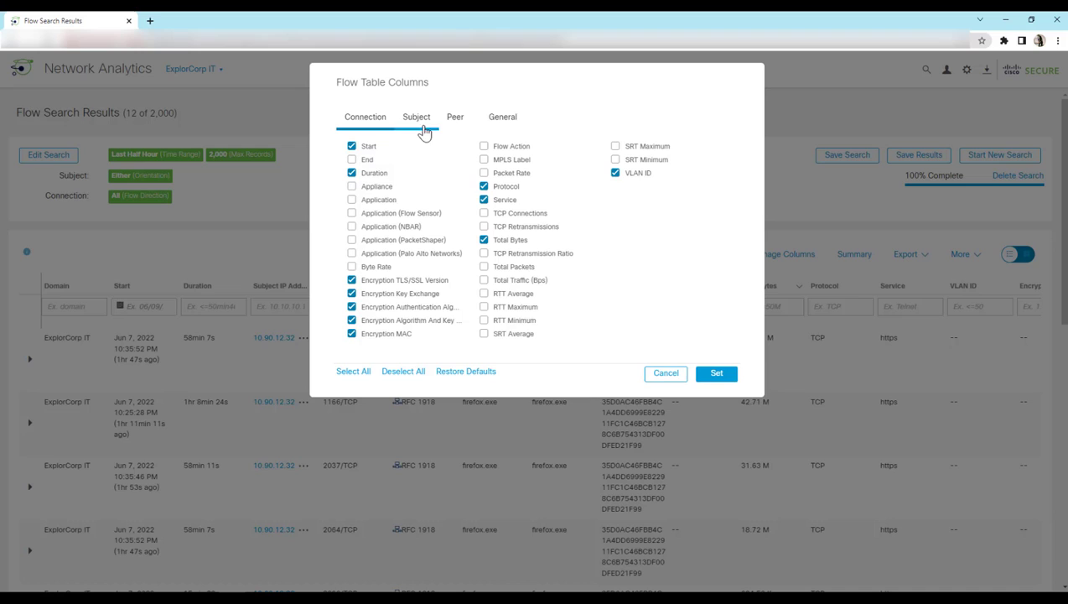
{"action": "left_click", "coordinate": [366, 117]}
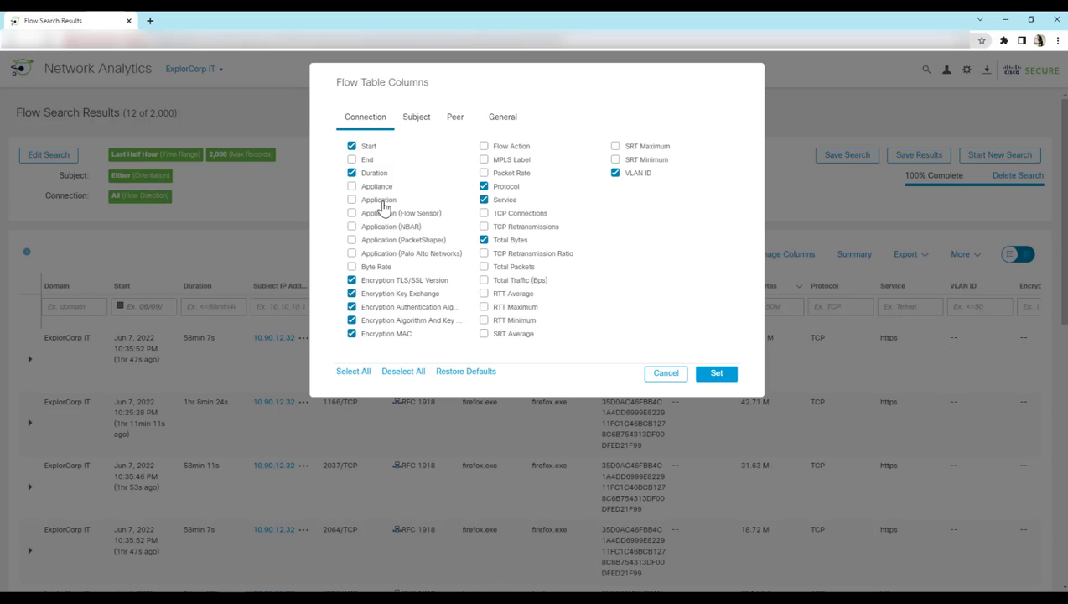
{"action": "left_click", "coordinate": [353, 199]}
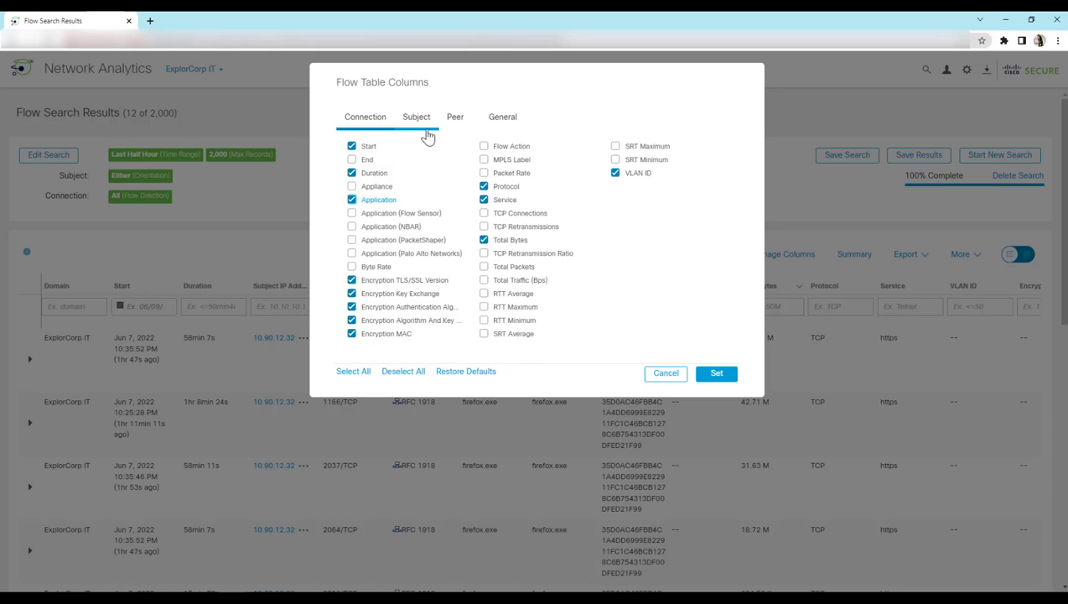
{"action": "left_click", "coordinate": [716, 372]}
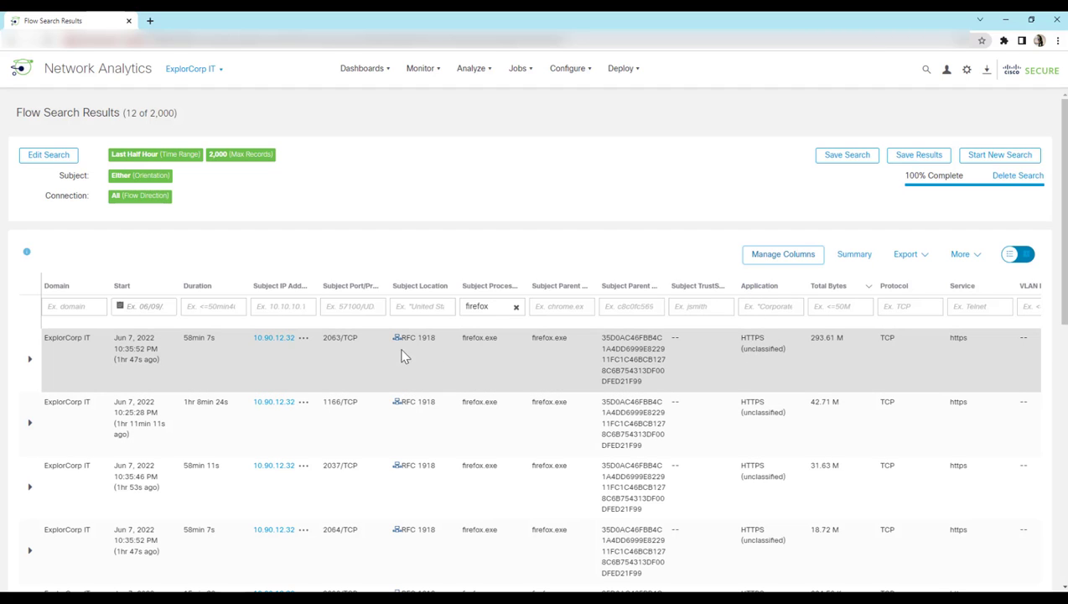
{"action": "mouse_move", "coordinate": [759, 339]}
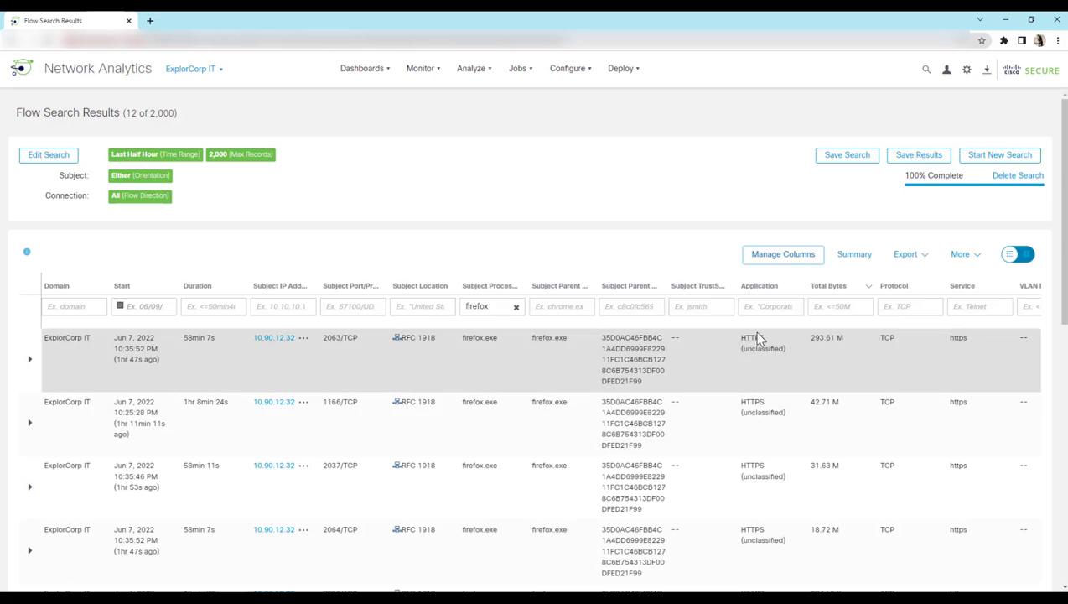